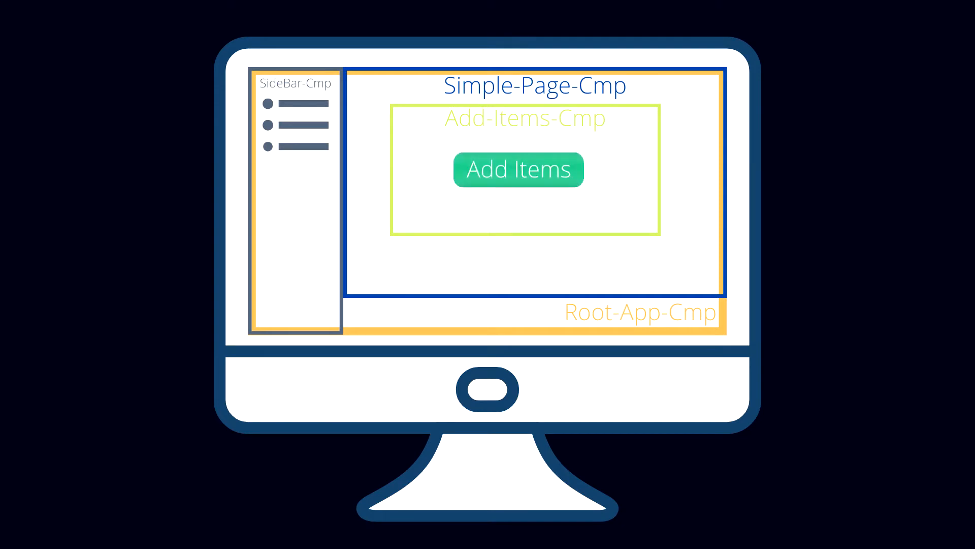
With the sidebar open, add three random items so item-1 and item-2 entries appear below Menu 2
click(520, 169)
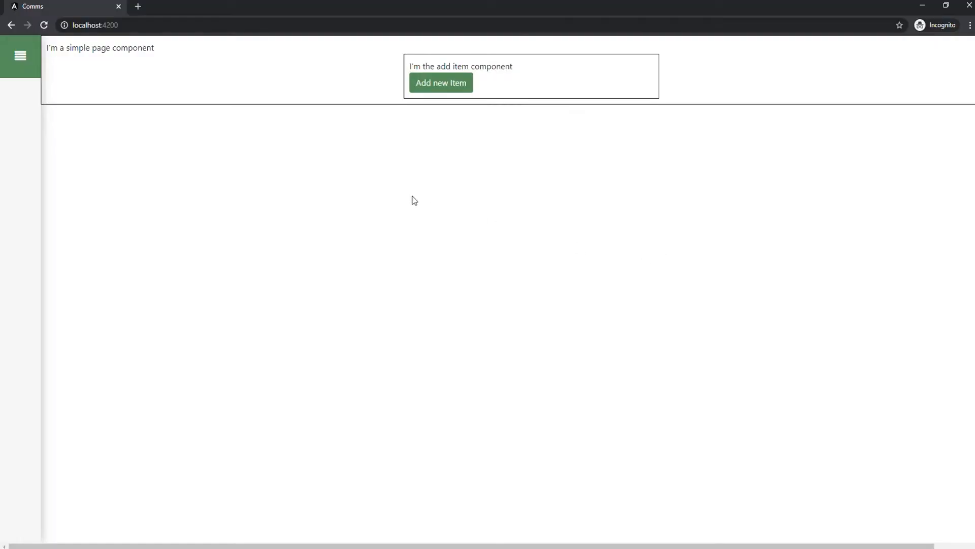
mouse_move(19, 60)
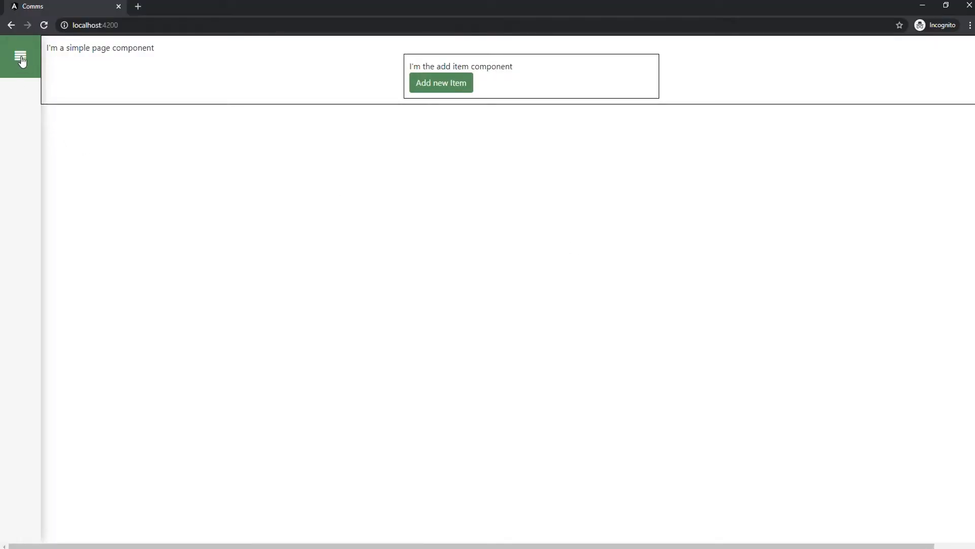
click(19, 55)
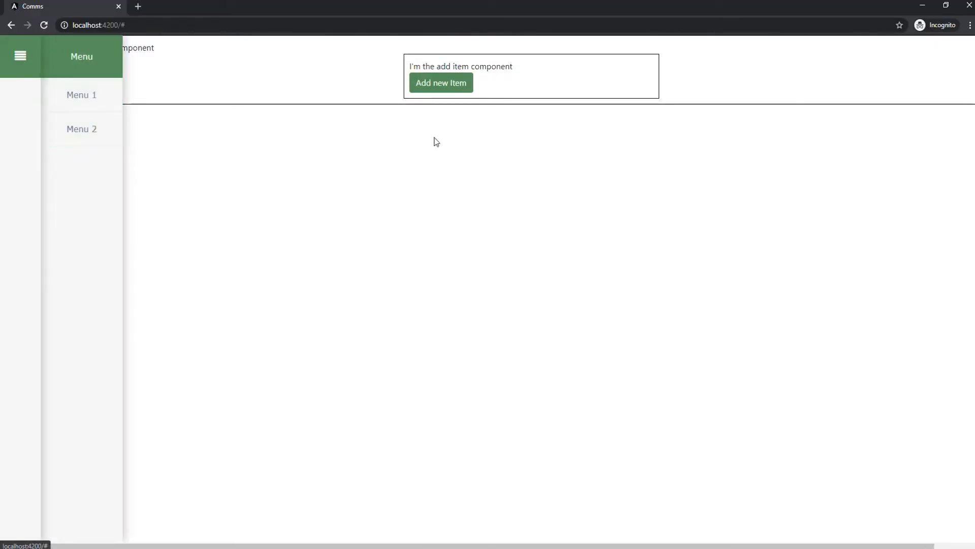
click(441, 83)
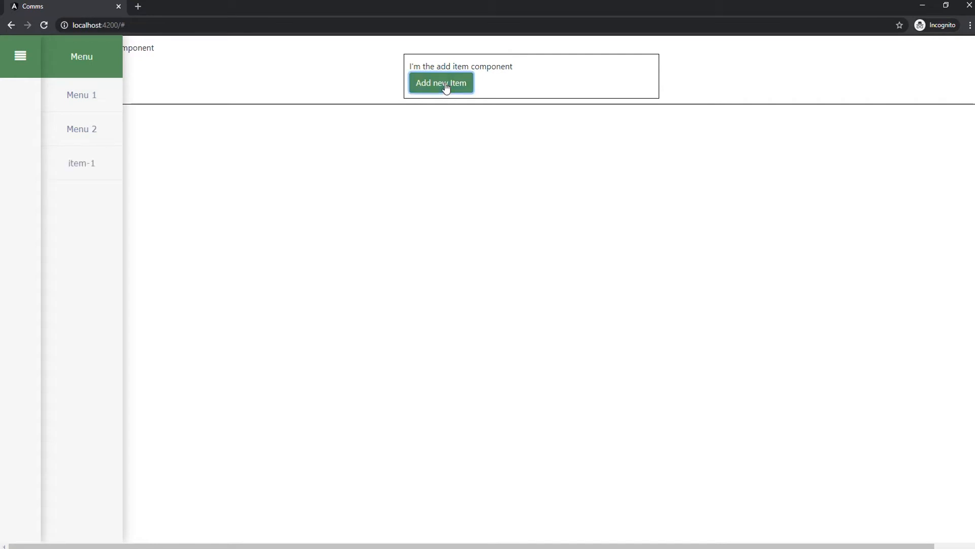
click(441, 83)
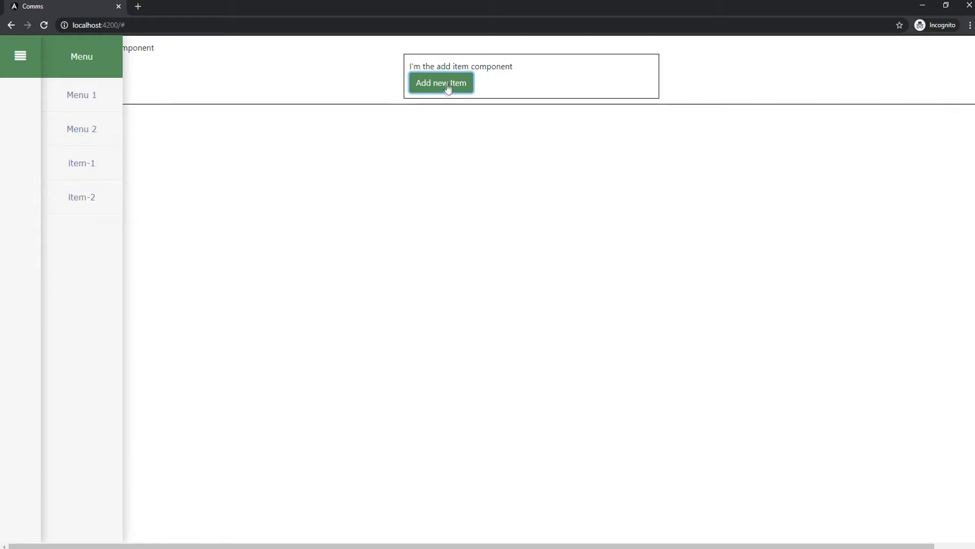
click(440, 84)
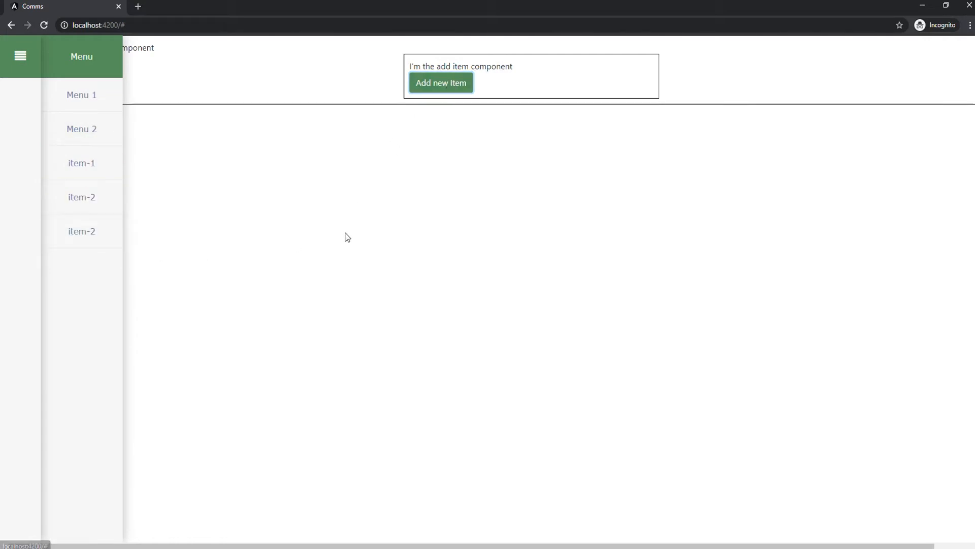
Close and reopen the sidebar, then add two more random items to the menu
click(20, 55)
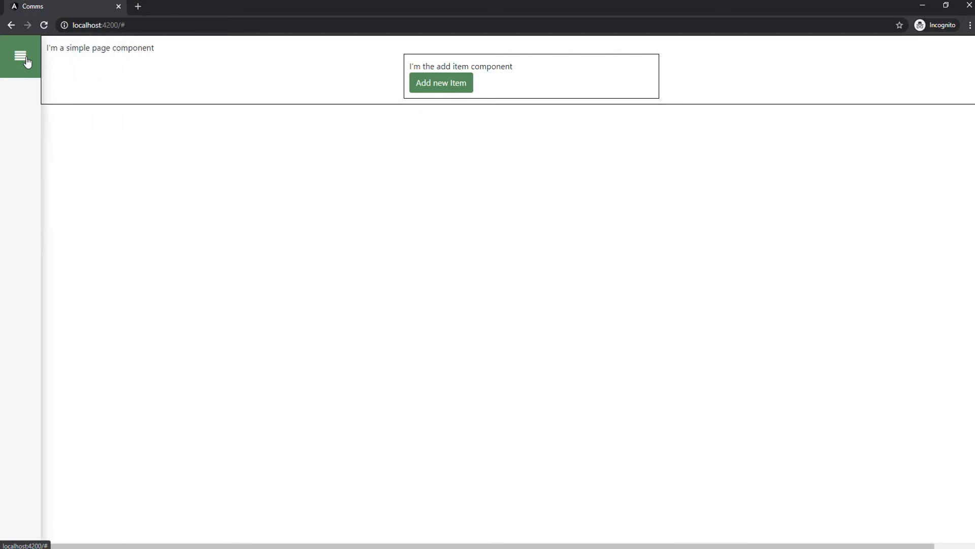
click(20, 55)
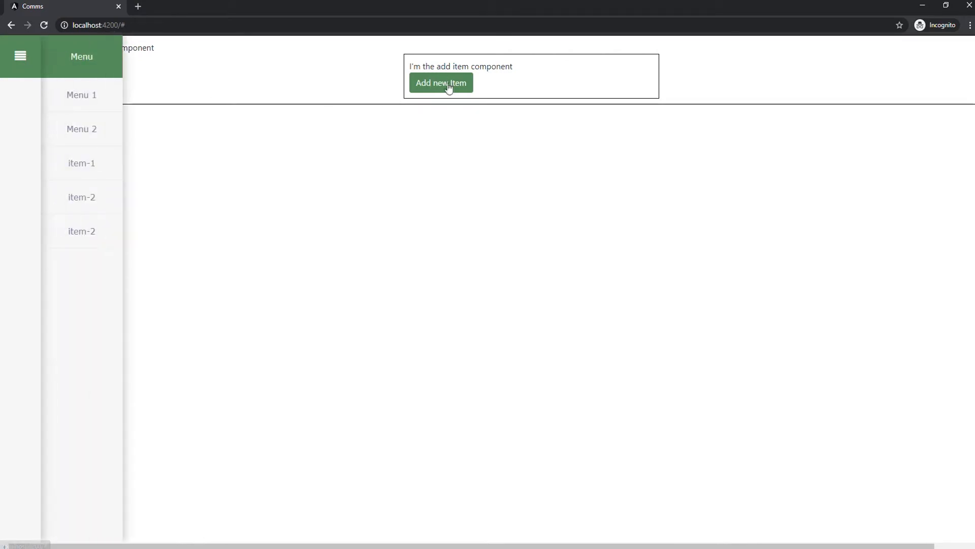
click(441, 83)
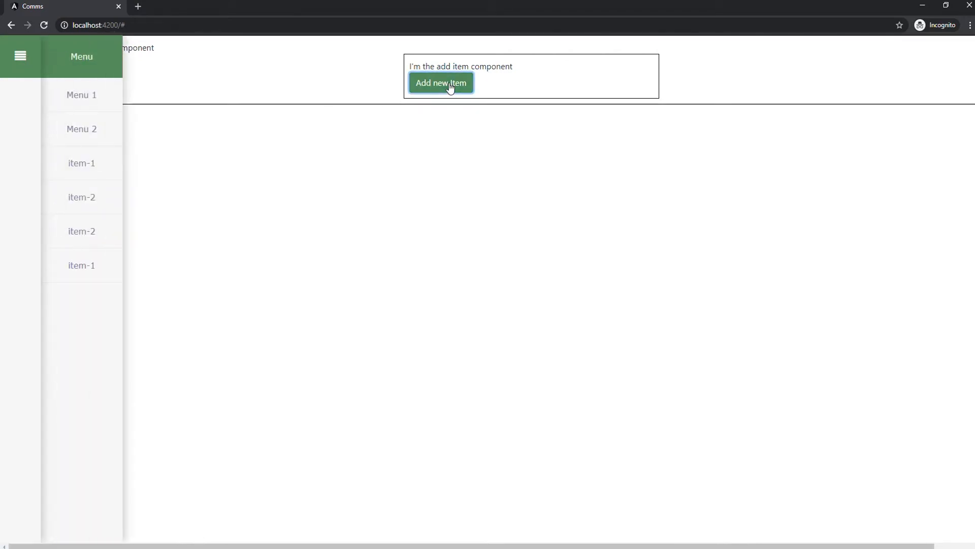
click(440, 84)
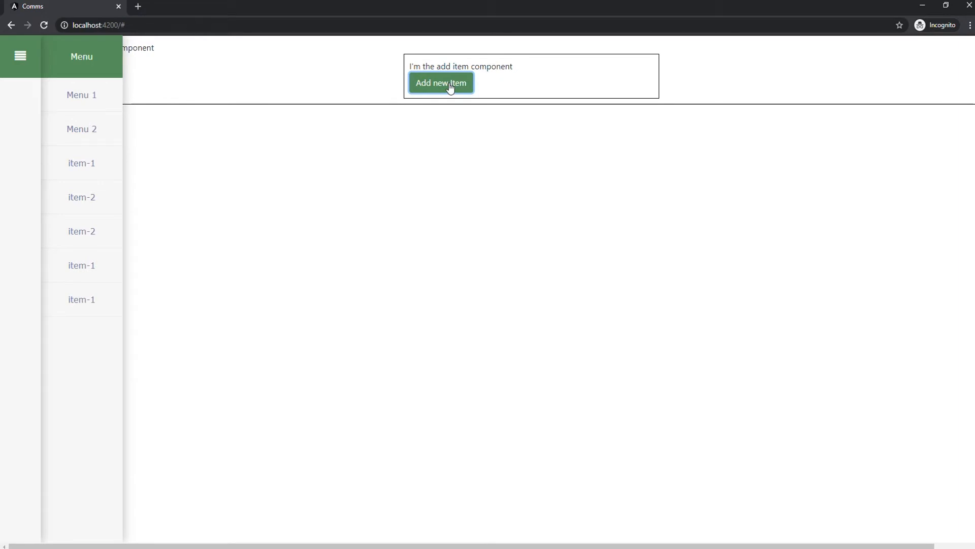
Declare private onItemAdded as a new Subject<string> and expose onItemAdded$ via asObservable()
key(alt+tab)
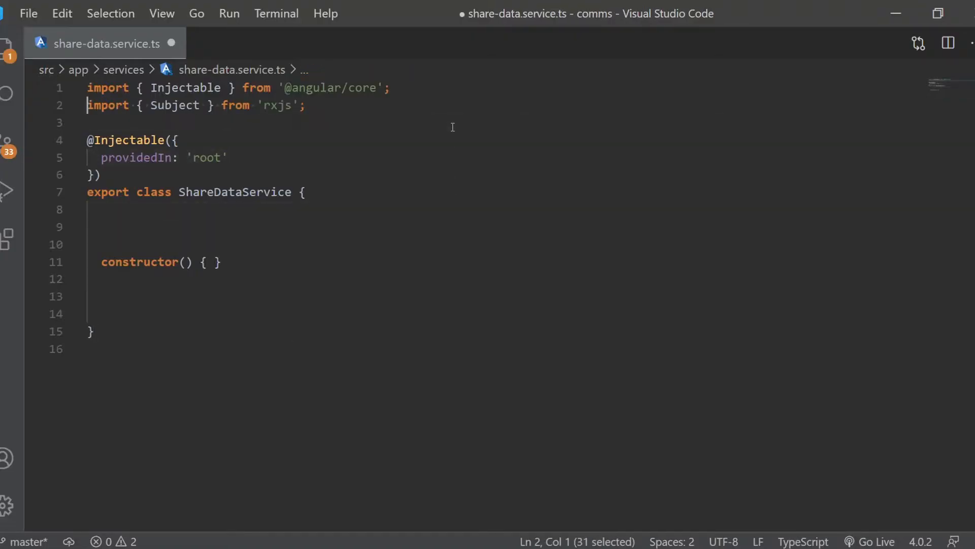
text(private onItemAdded =)
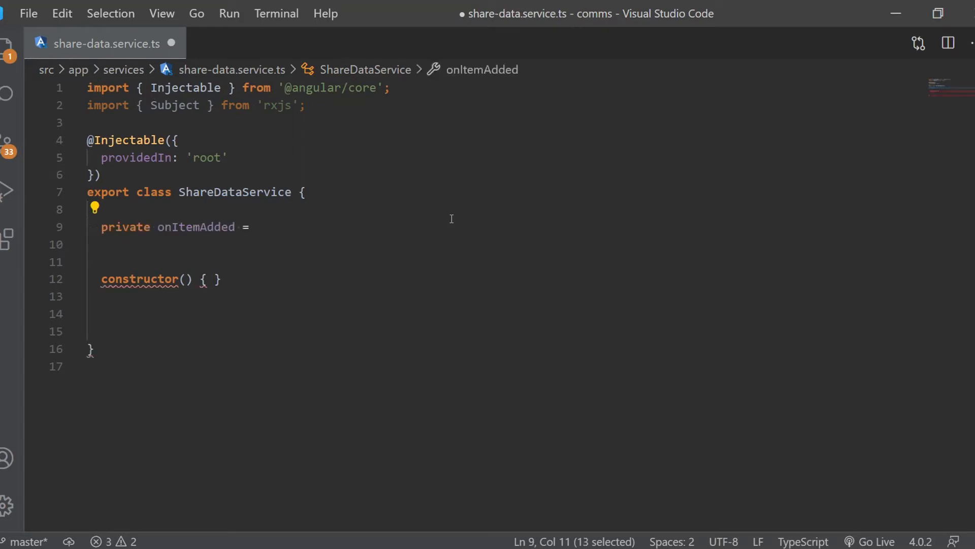
text(new Subject<string>();)
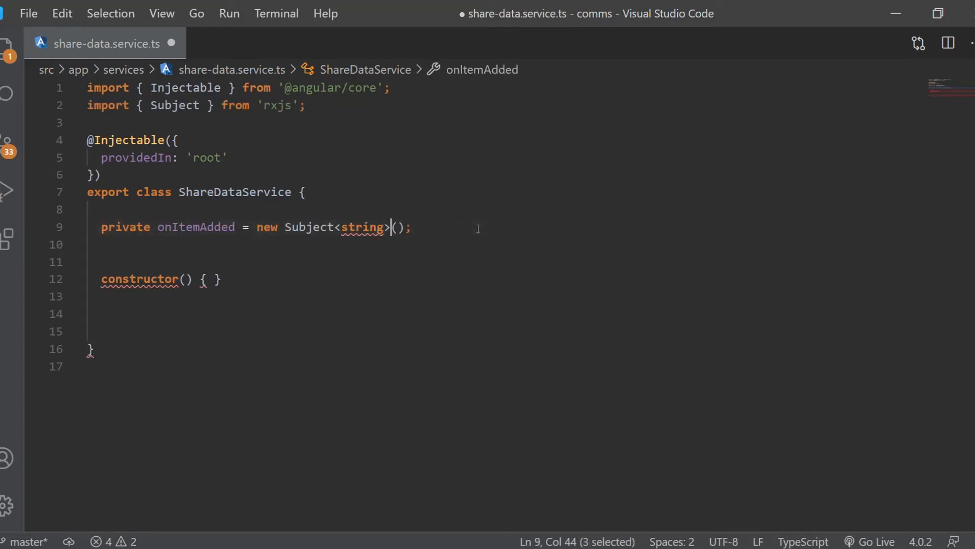
text(onItemAdded$ =)
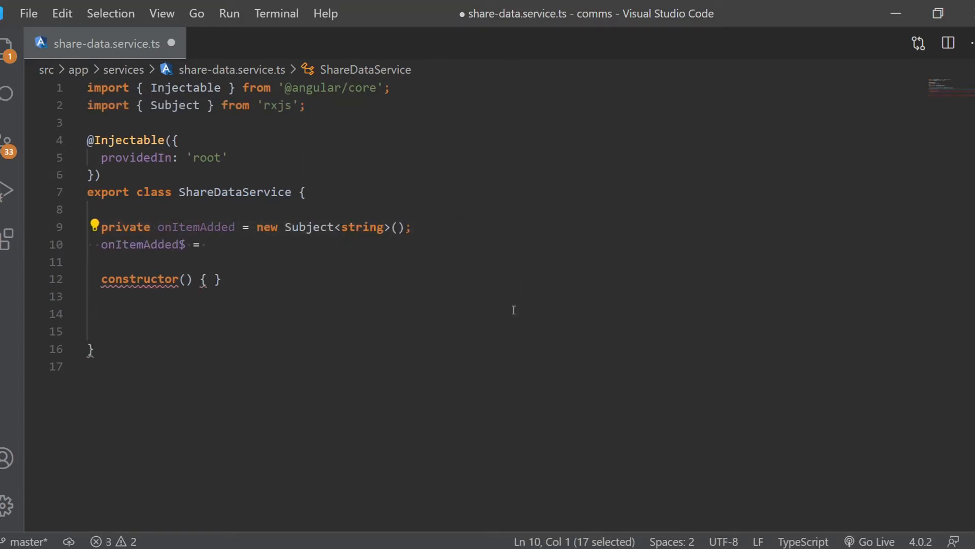
text(this.onItemAdded.asObservable();)
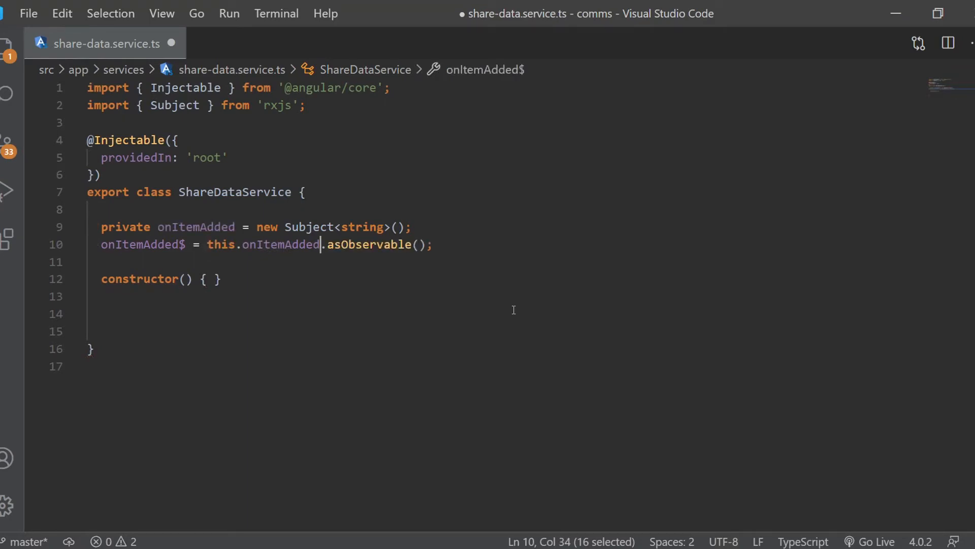
Add addItem(item: string) that calls this.onItemAdded.next(item)
text(addItem(item:))
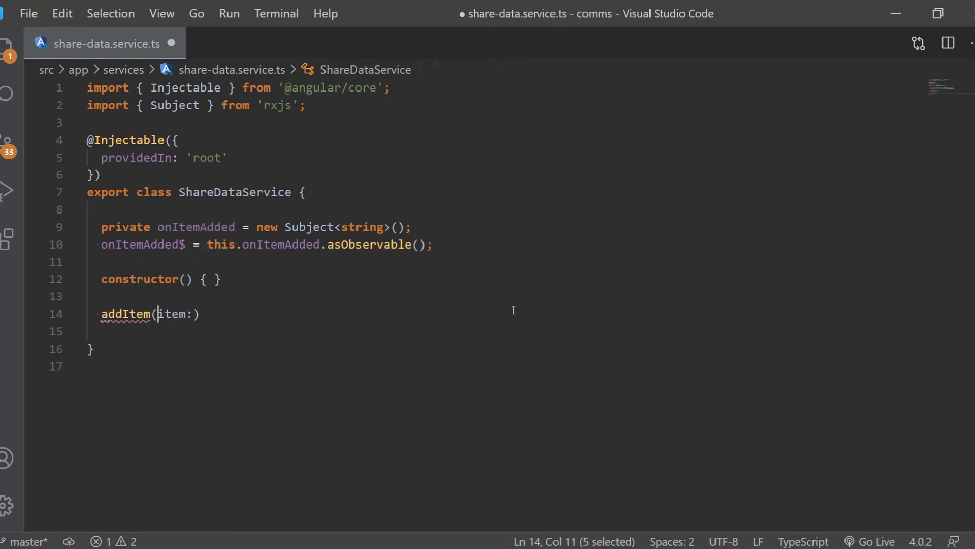
text(string)
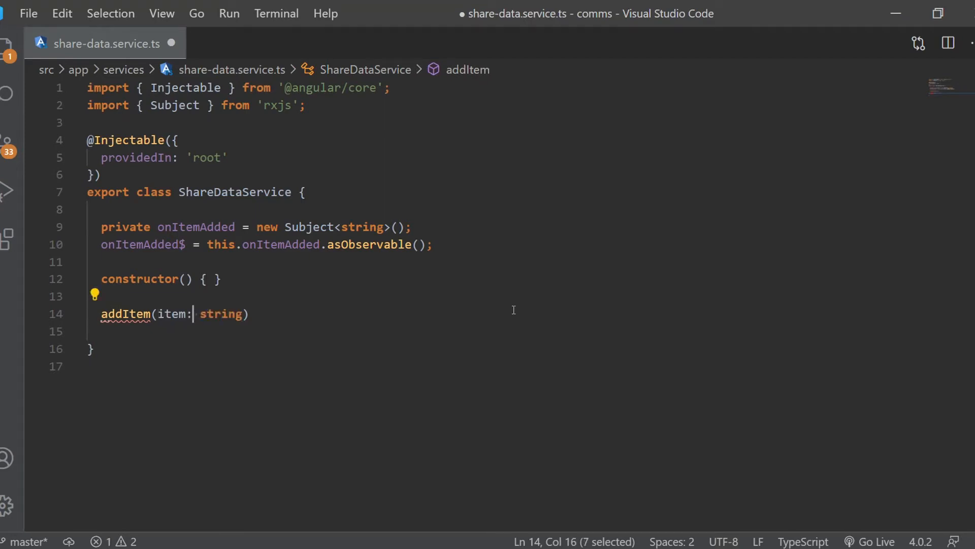
text({)
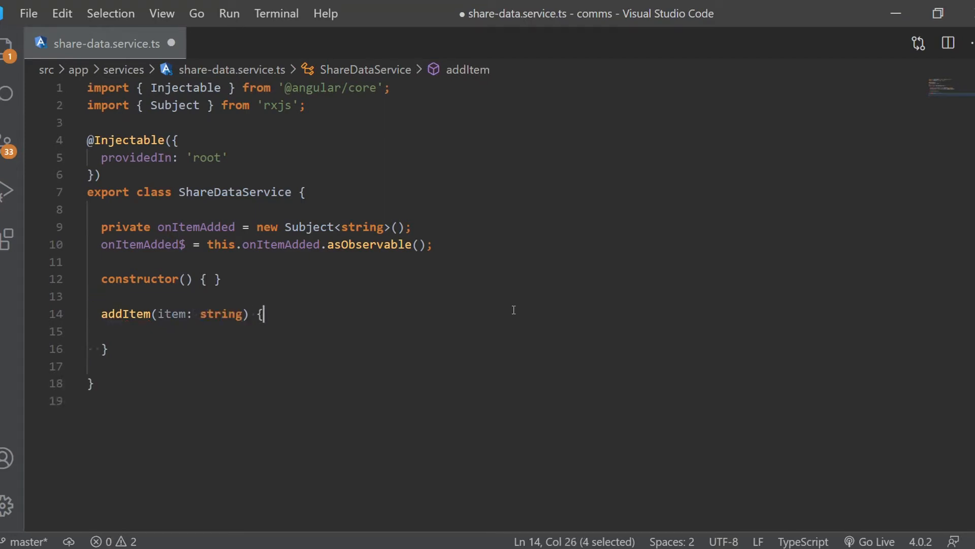
text(this.onItemAdded.next();)
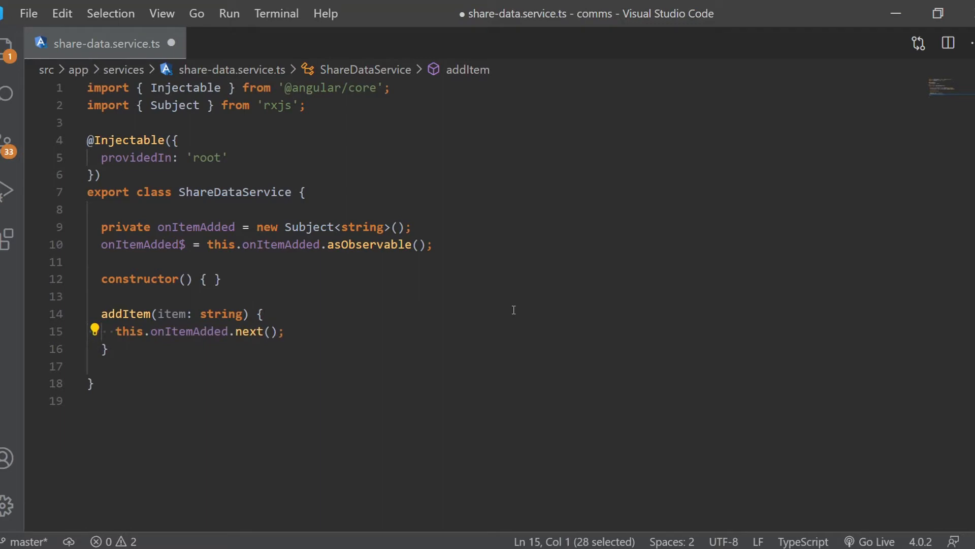
text(item)
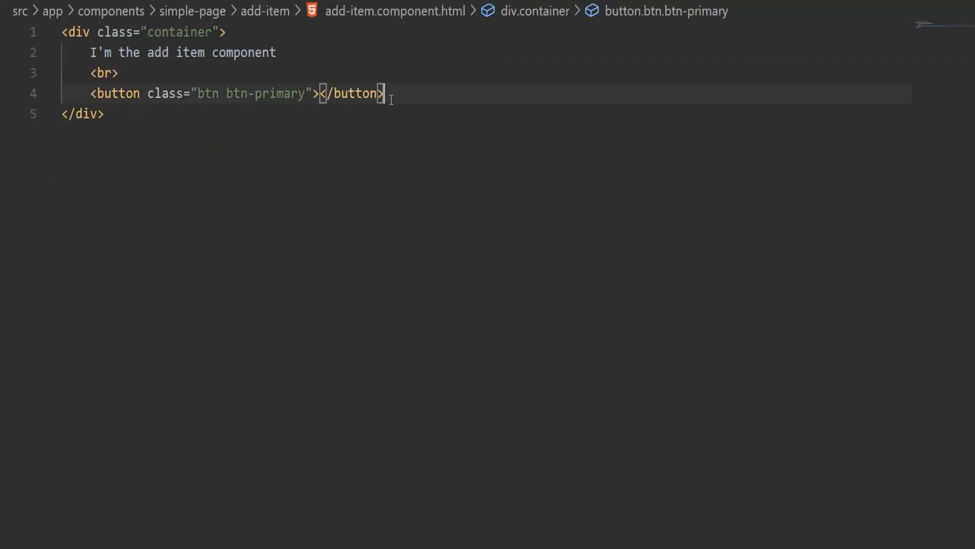
Bind the button's (click) to addItem() and label it Add new Item
text((click)="addItem()")
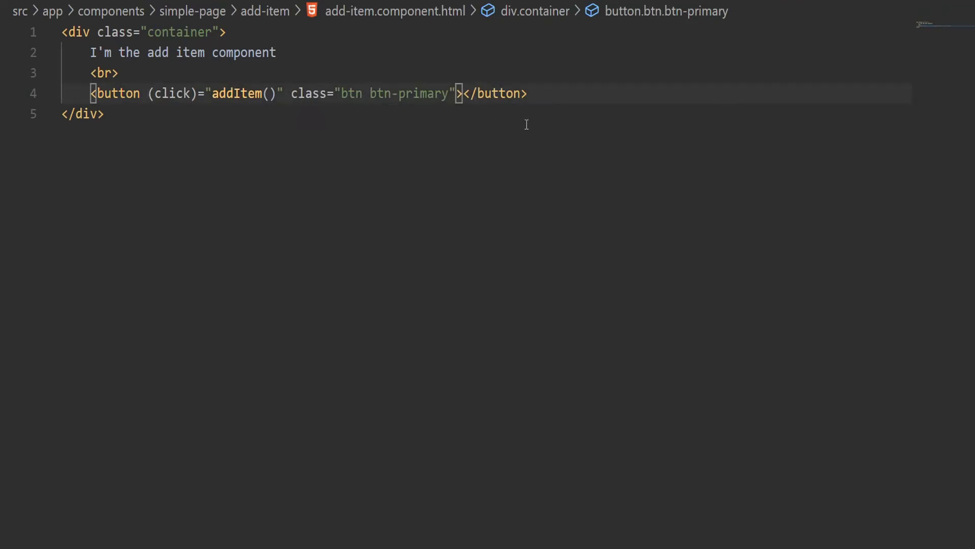
text(Add new Item)
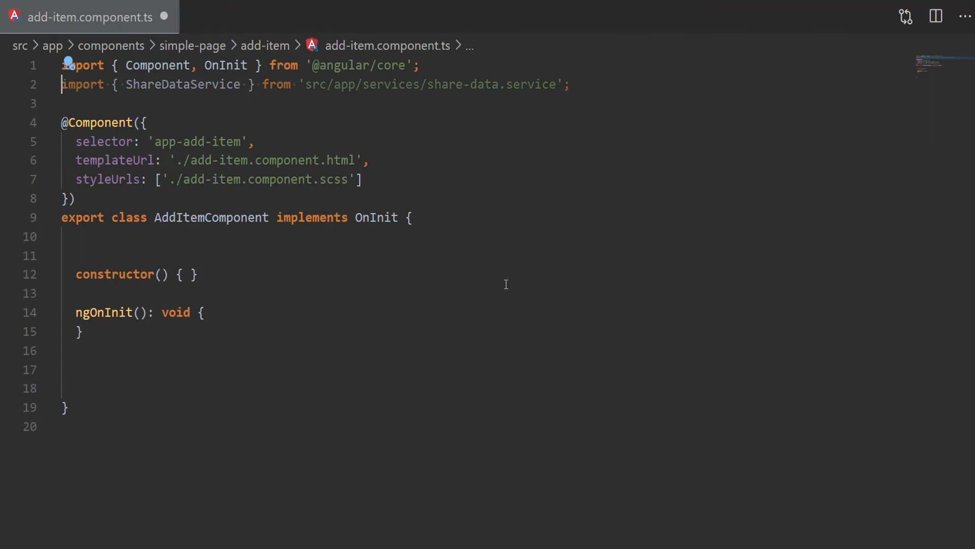
Declare items ['item-1'…'item-5'], inject ShareDataService, and start the addItem() method
text(items = ['item-1', 'item-2', 'item-3', 'item-4', 'item-5'];)
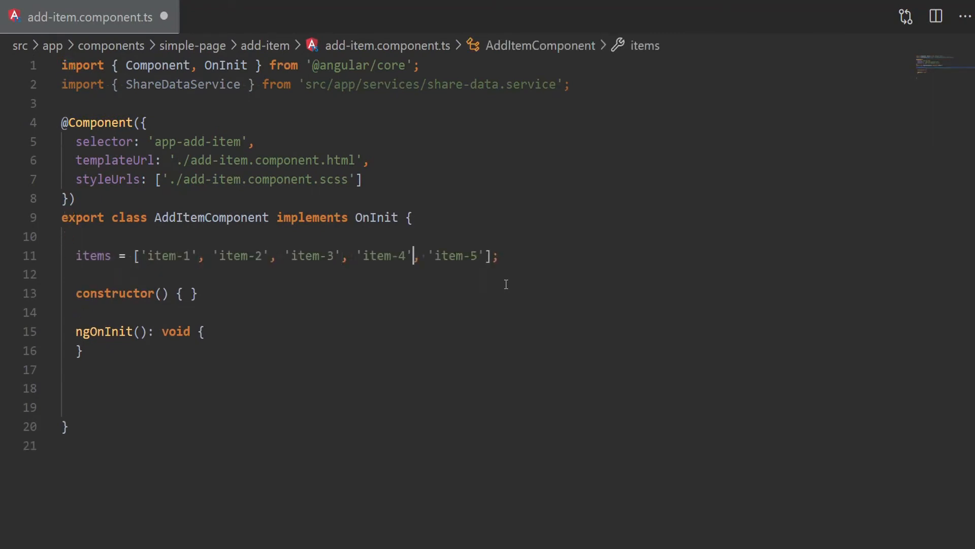
text(private shareDataService: ShareDataService)
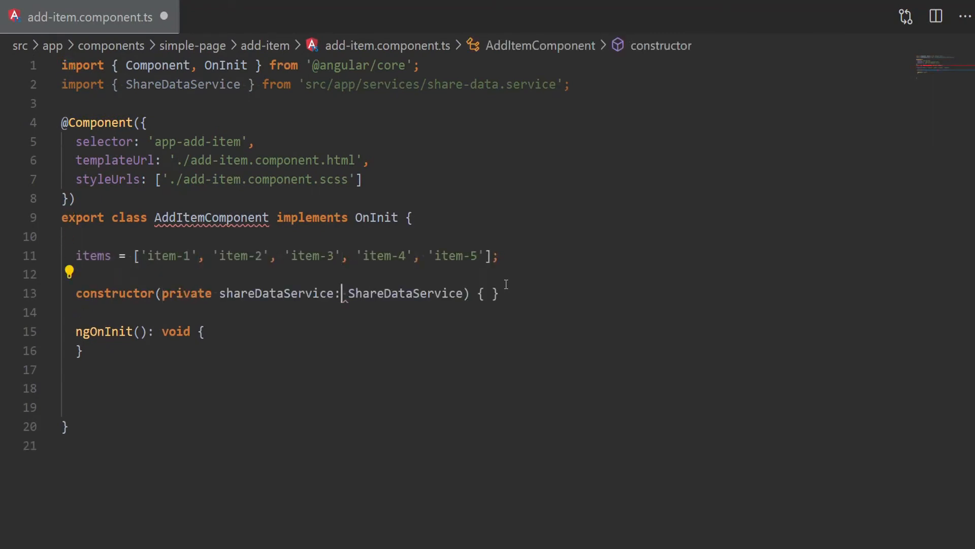
text(addItem() {)
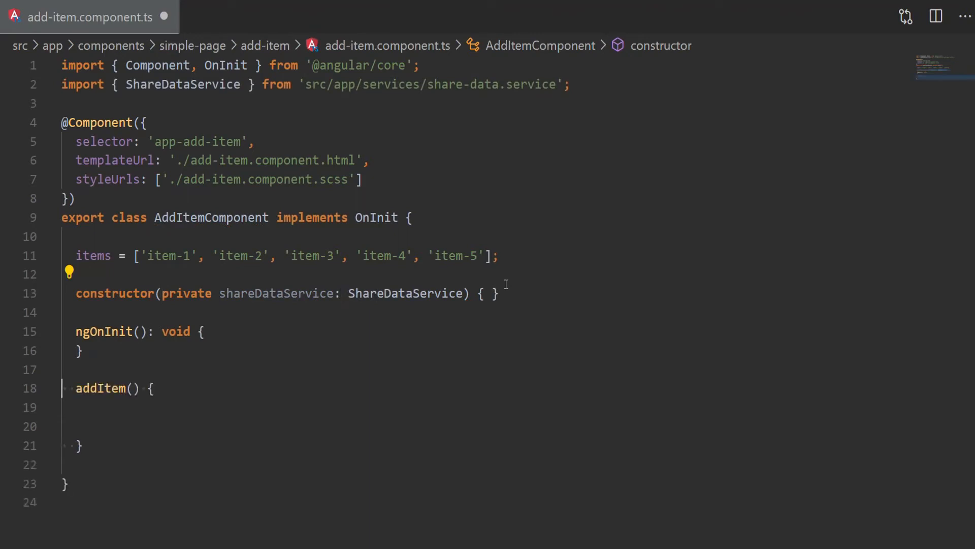
Pick a random item with Math.floor(Math.random() * items.length) and pass it to shareDataService.addItem
text(const item =)
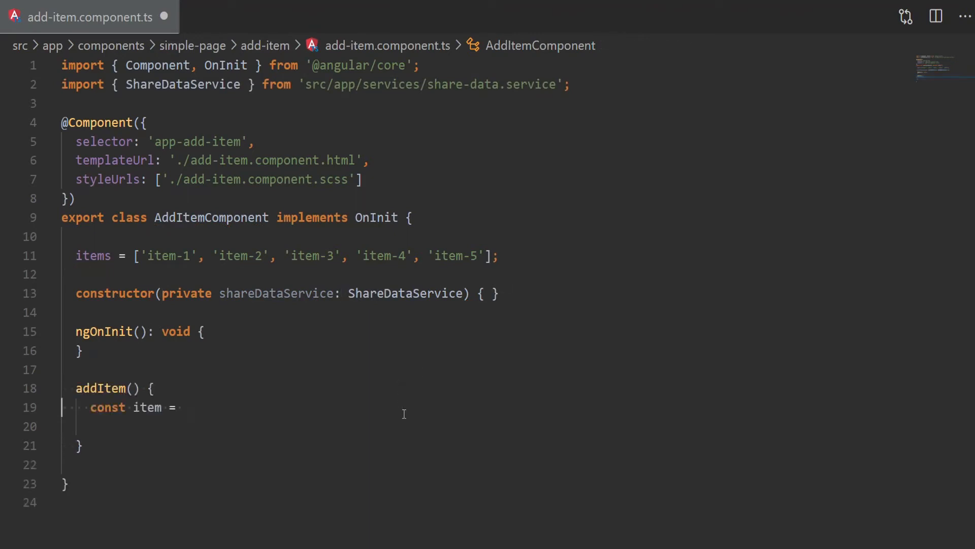
text(this.items[Math.floor(Math.random() * this.items.length)];)
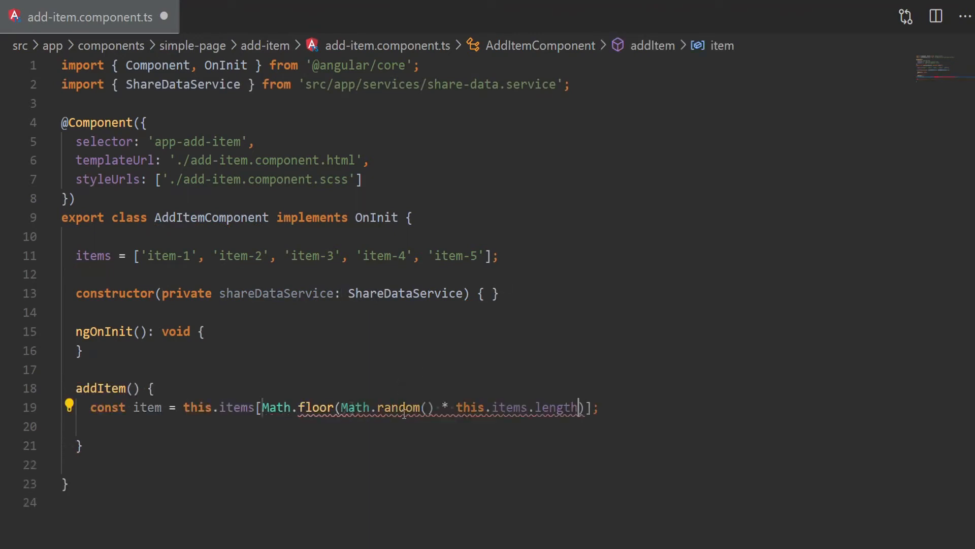
text(this.shareDataService.)
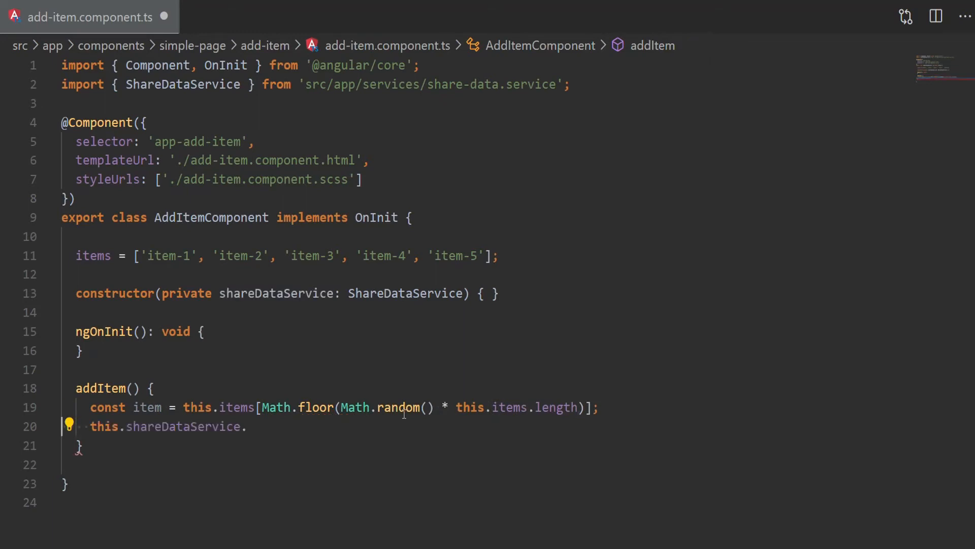
text(addItem(item))
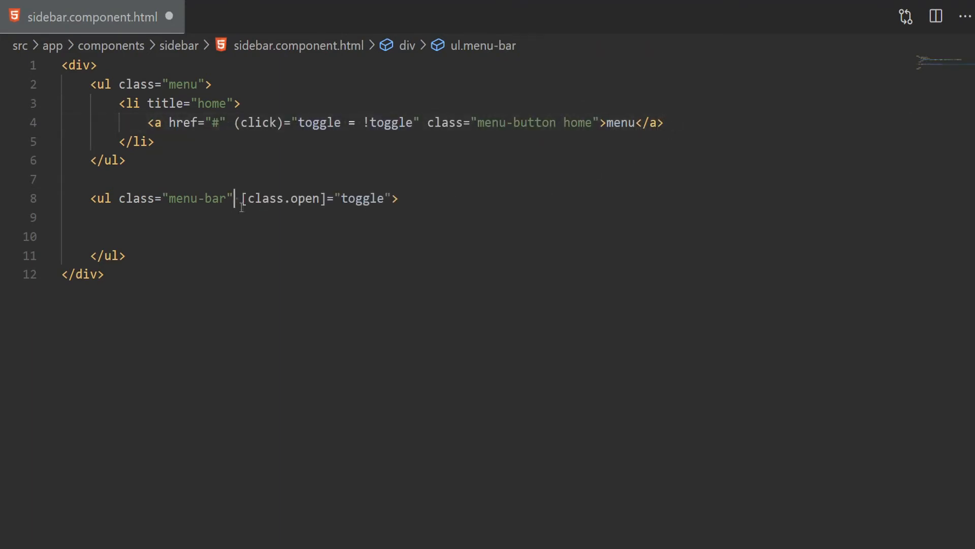
Add <li><a href="#">Menu</a></li> inside the menu-bar list
text(<li><a href="#">Menu</a></li>)
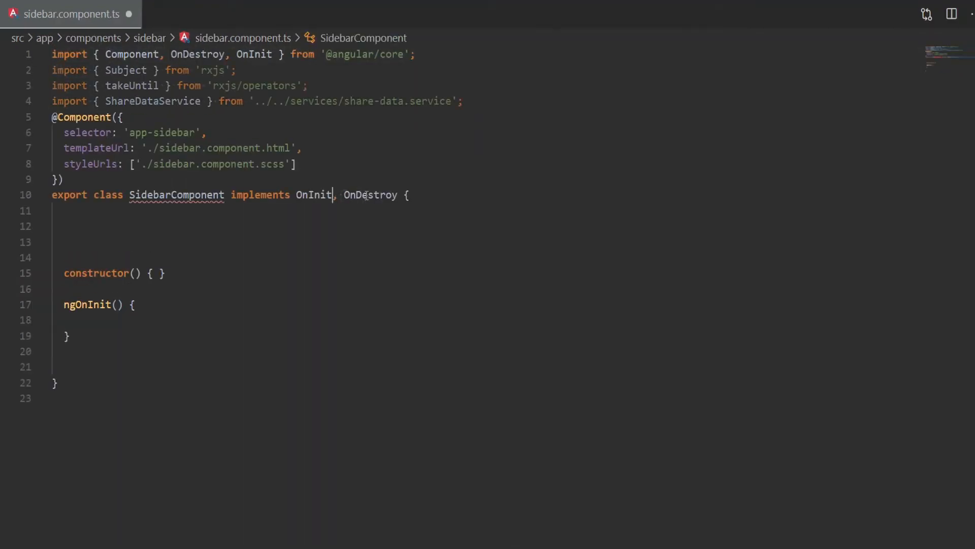
Declare toggle: boolean, menuItems = [], private destroy$ = new Subject<void>(), and inject ShareDataService
text(toggle: boolean;)
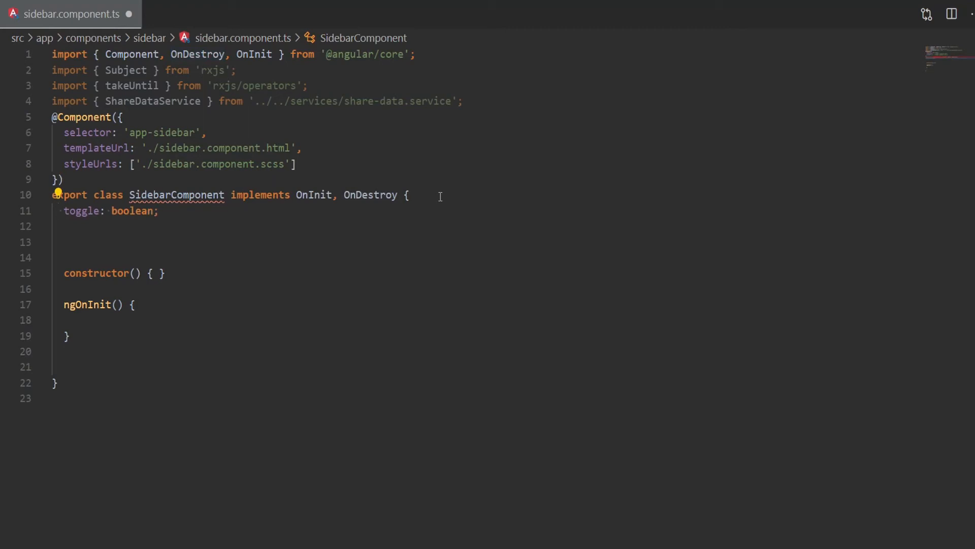
text(menuItems = [];)
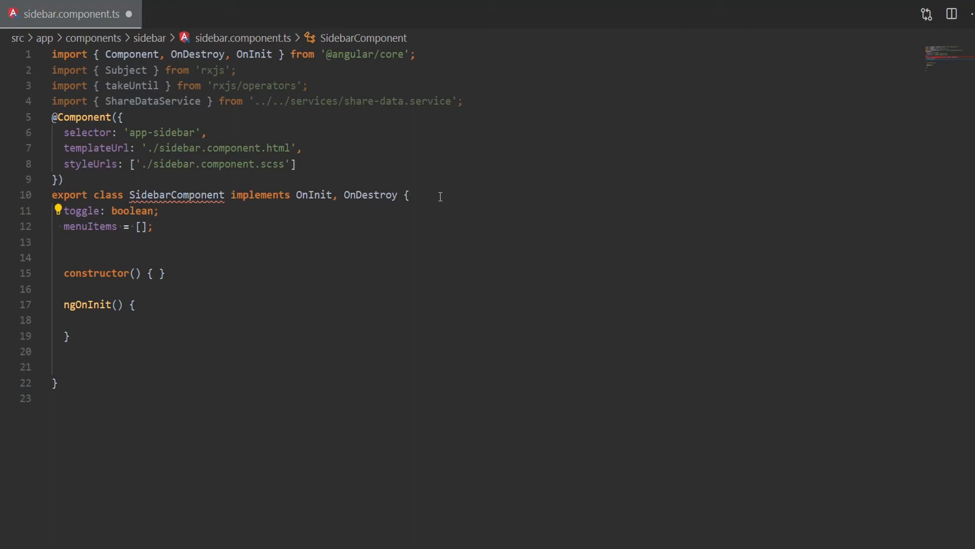
text(private destroy$ = new)
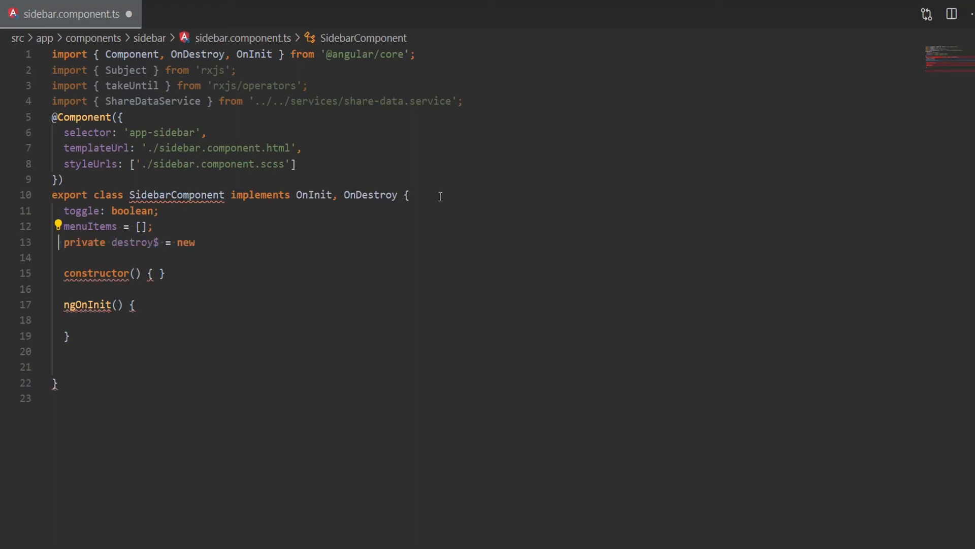
text(Subject<void>();)
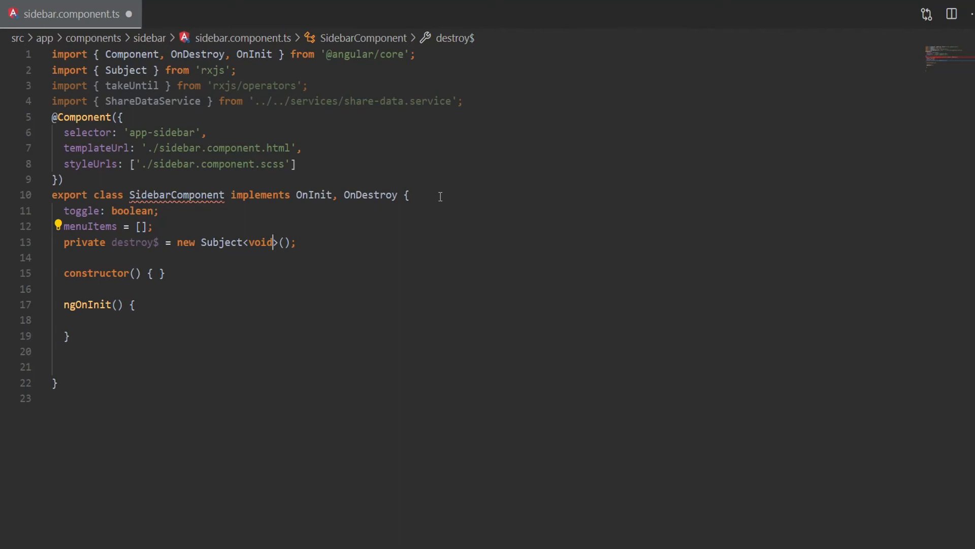
text(private shareDataService: ShareDataService)
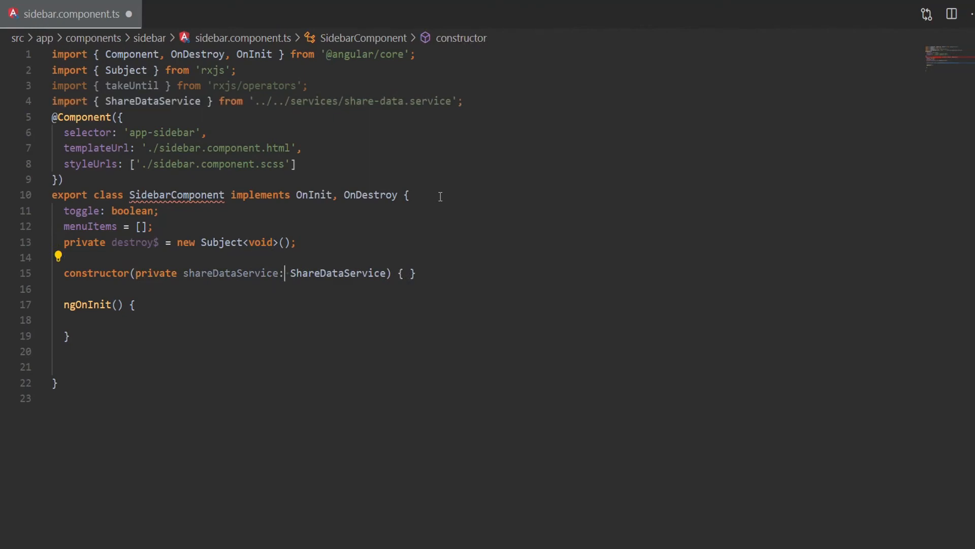
In ngOnInit, pipe shareDataService.onItemAdded$ through takeUntil(this.destroy$)
text(this.shareDataService.onItemAdded$)
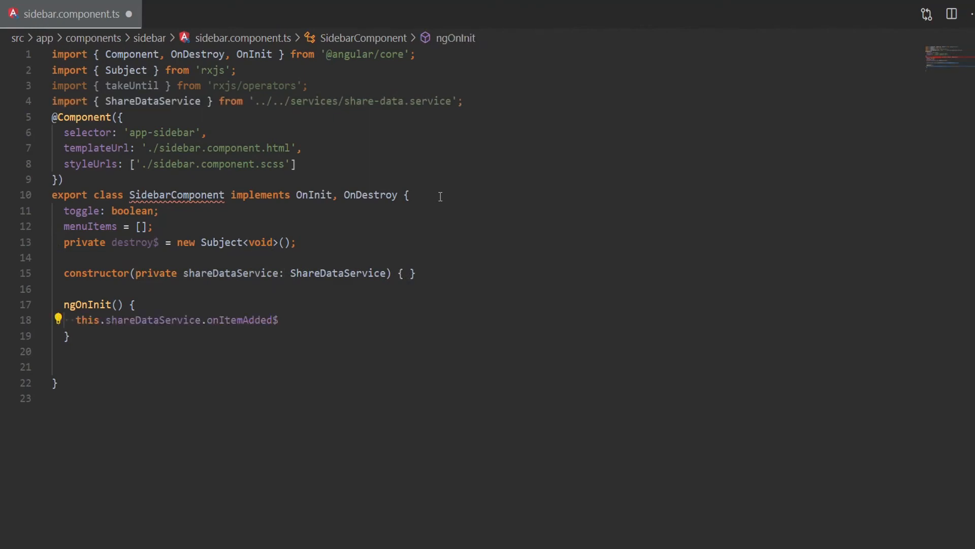
text(.pipe(takeUntil()))
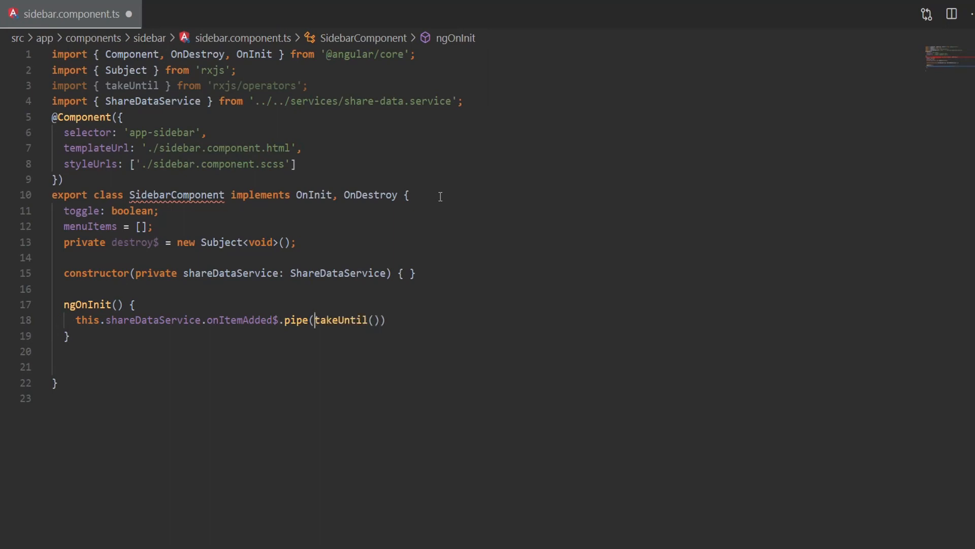
text(this.destroy$)
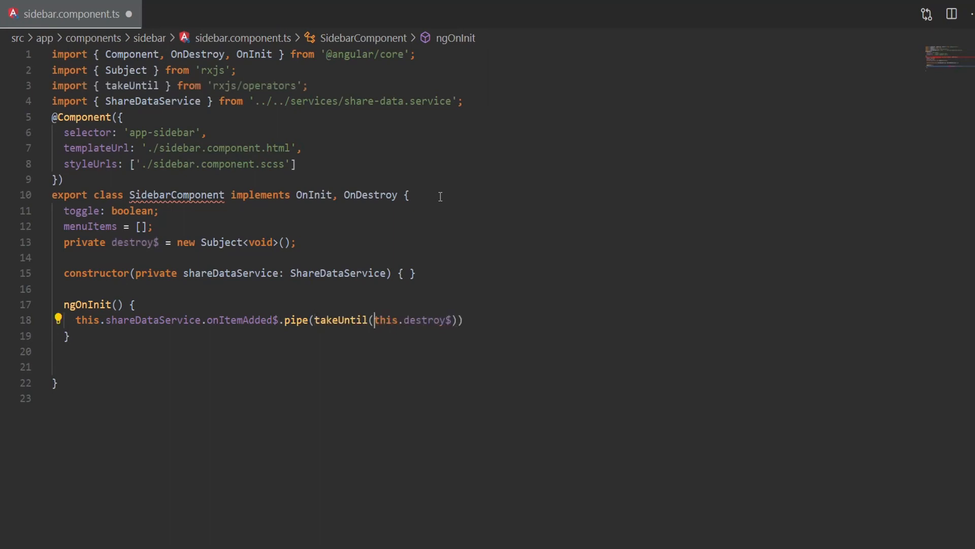
Add ngOnDestroy calling this.destroy$.next() and this.destroy$.complete()
text(ngOnDestroy() {})
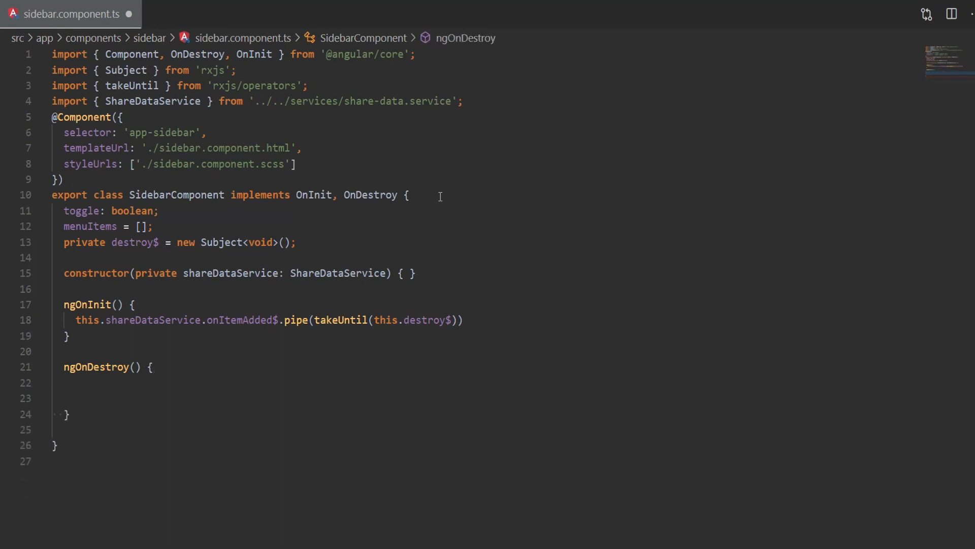
text(this.destroy$.next();)
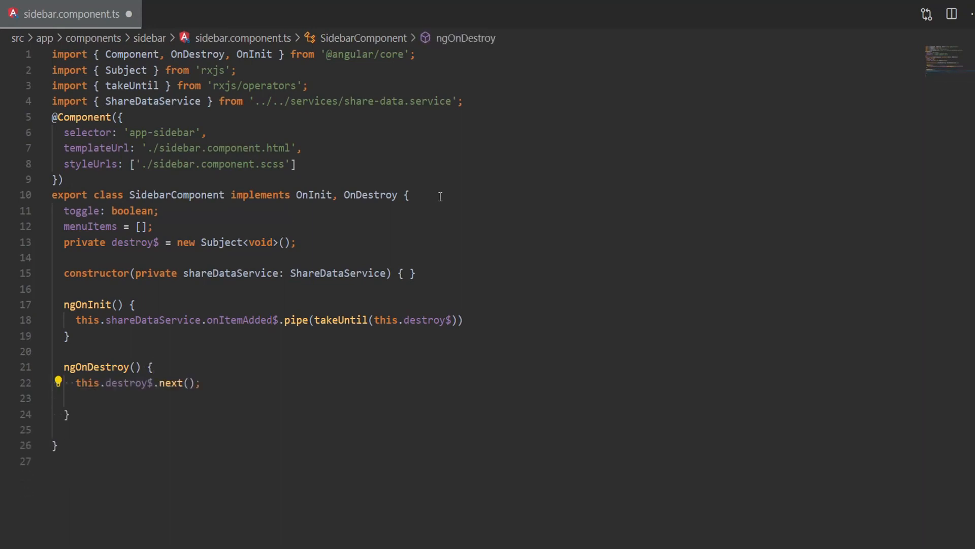
text(this.destroy$.complete();)
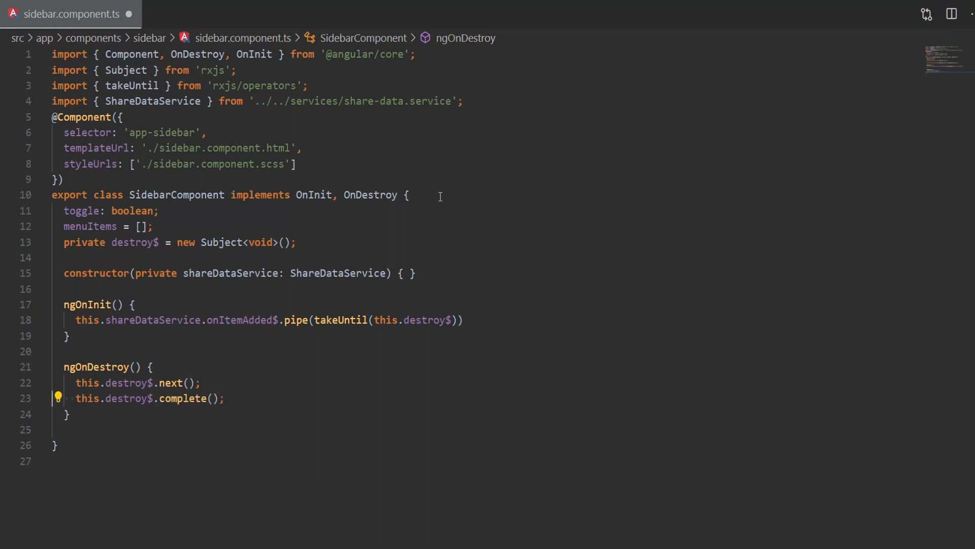
Subscribe to the piped stream and push each received data into menuItems
text(.subscribe((data) => {}))
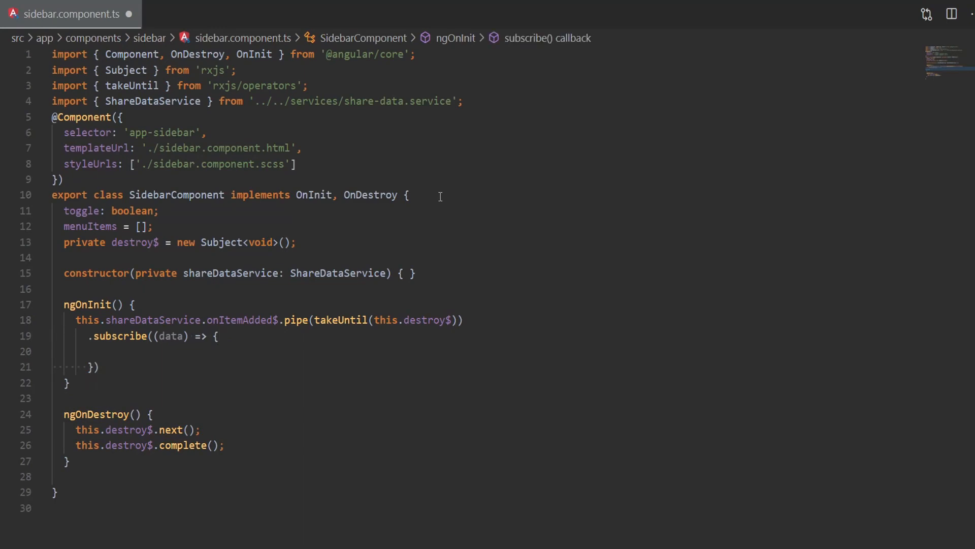
text(this.menuItems.push(data))
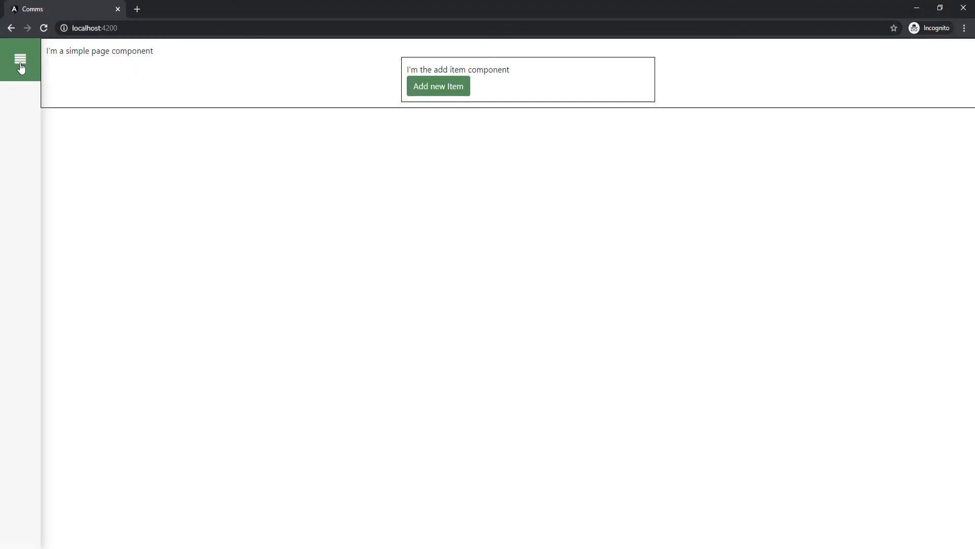
With the sidebar open, add four random items to the menu via Add new Item
click(20, 57)
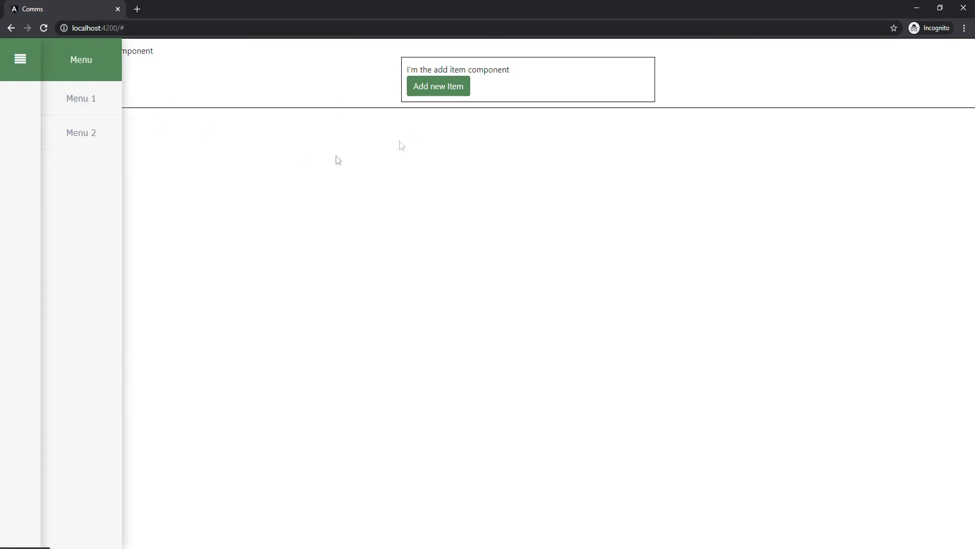
click(438, 86)
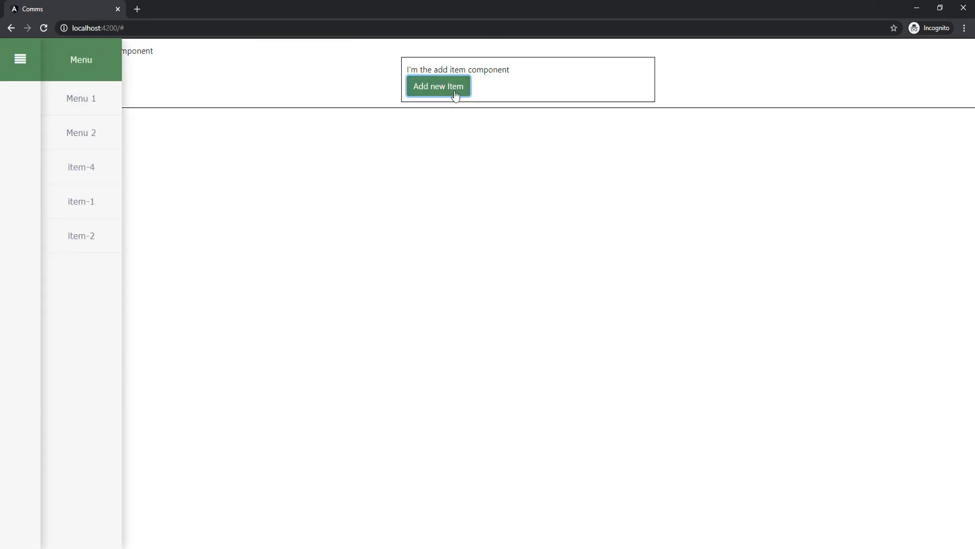
click(439, 85)
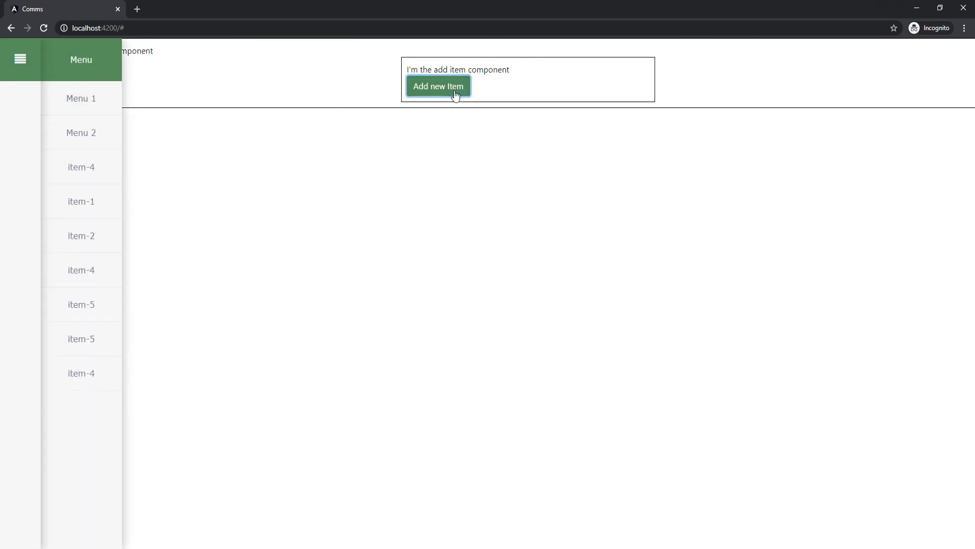
click(439, 85)
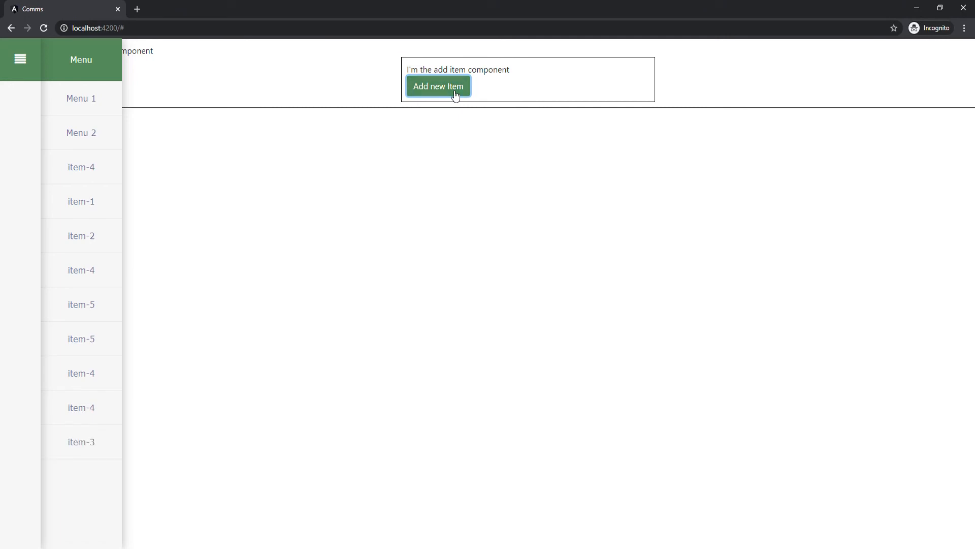
click(439, 86)
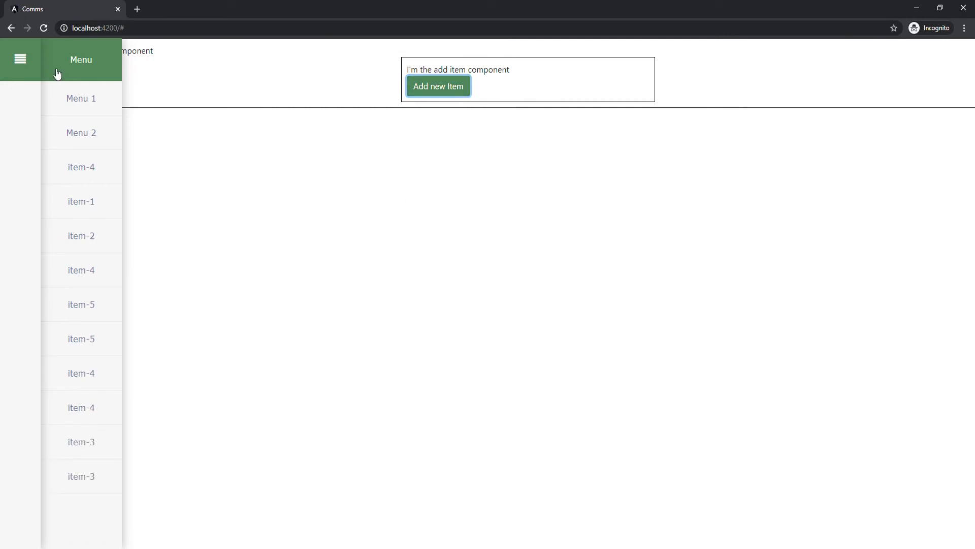
Close and reopen the sidebar to confirm the added items remain listed
click(20, 57)
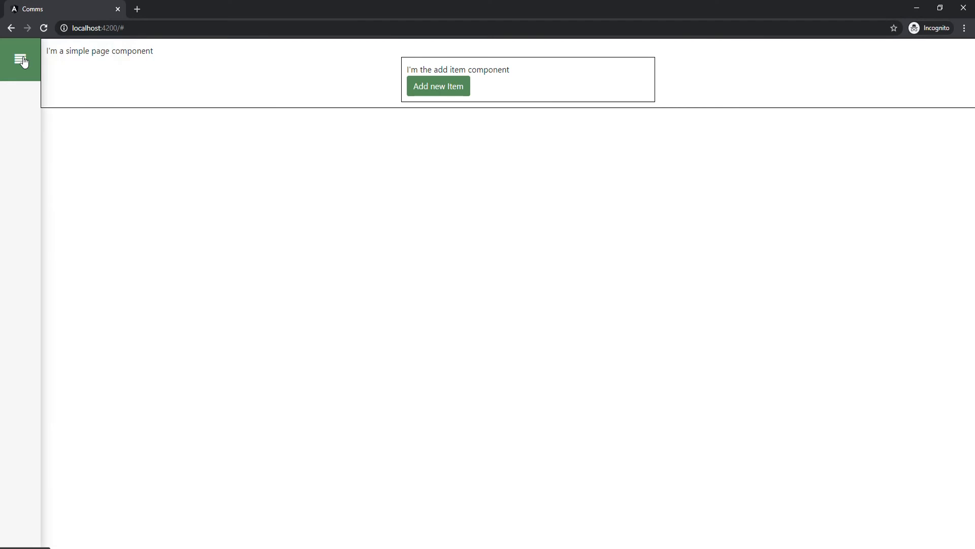
click(19, 56)
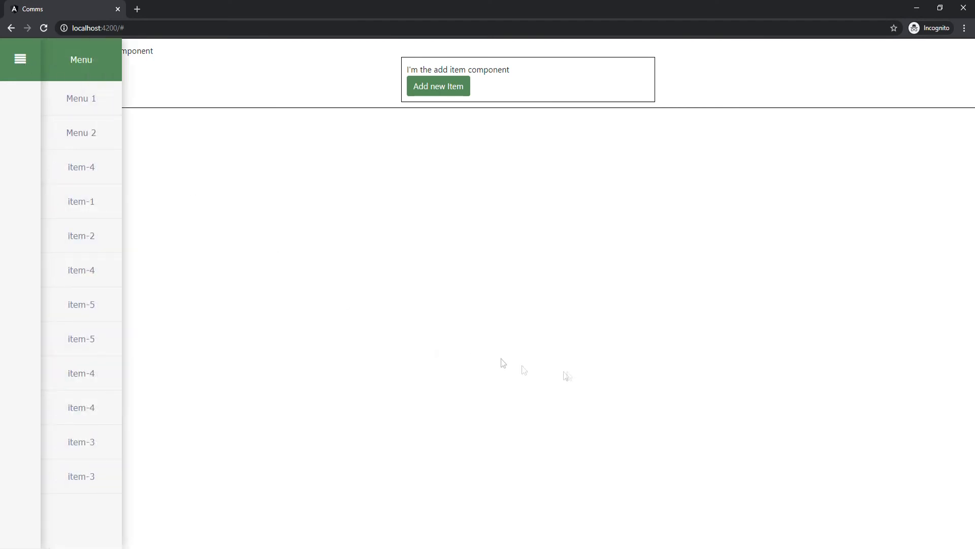
mouse_move(615, 403)
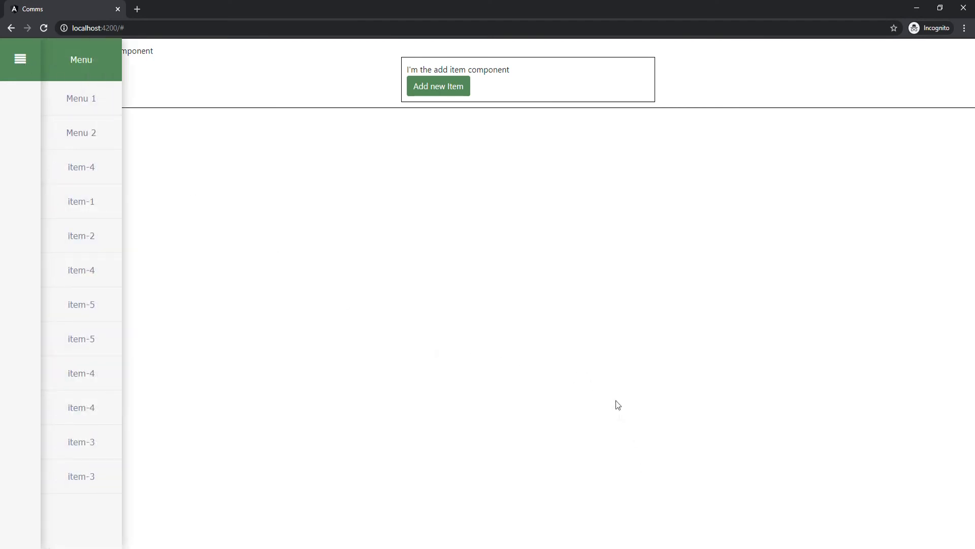